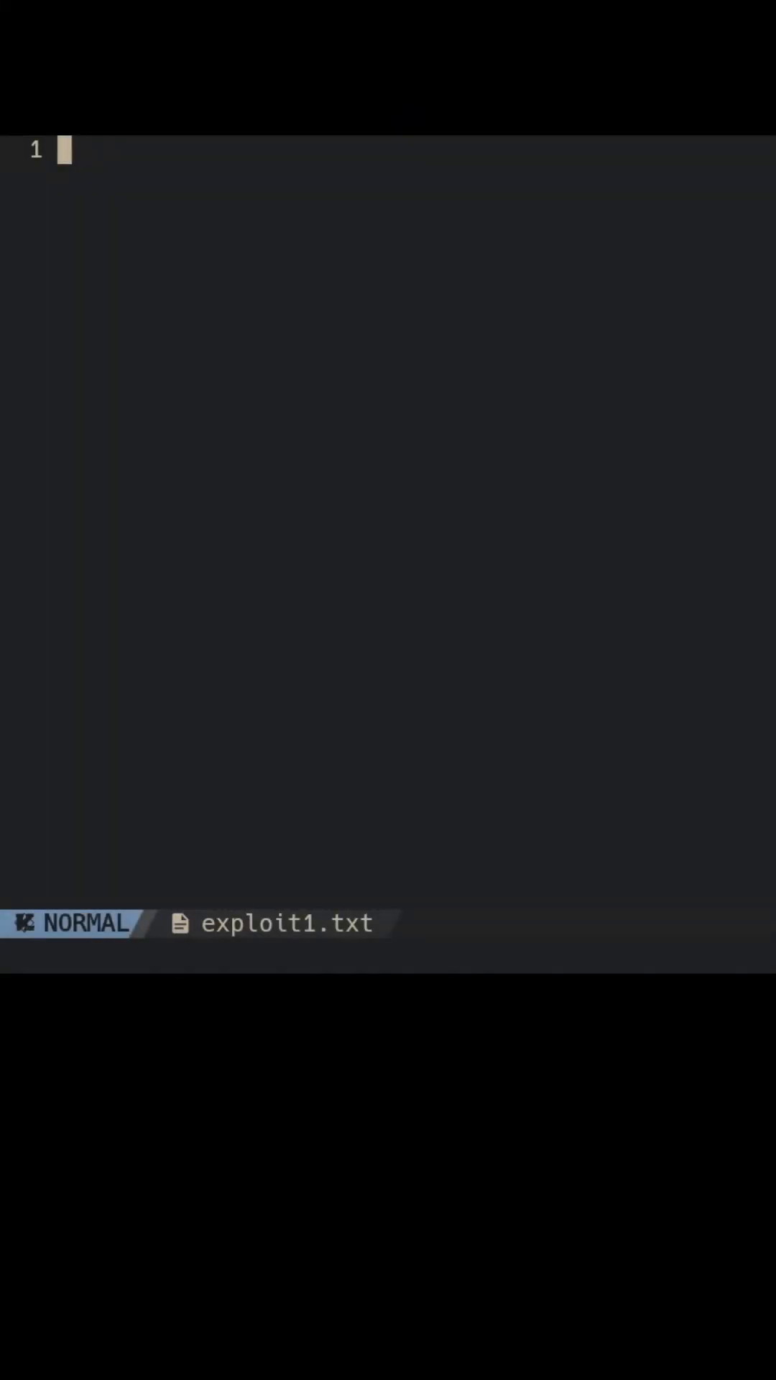
Write the 72-byte zero buffer comment block and the 'Overwrite the return address' comment in exploit1.txt
{"action": "type", "text": "/* Fill the buffer: 72 bytes *"}
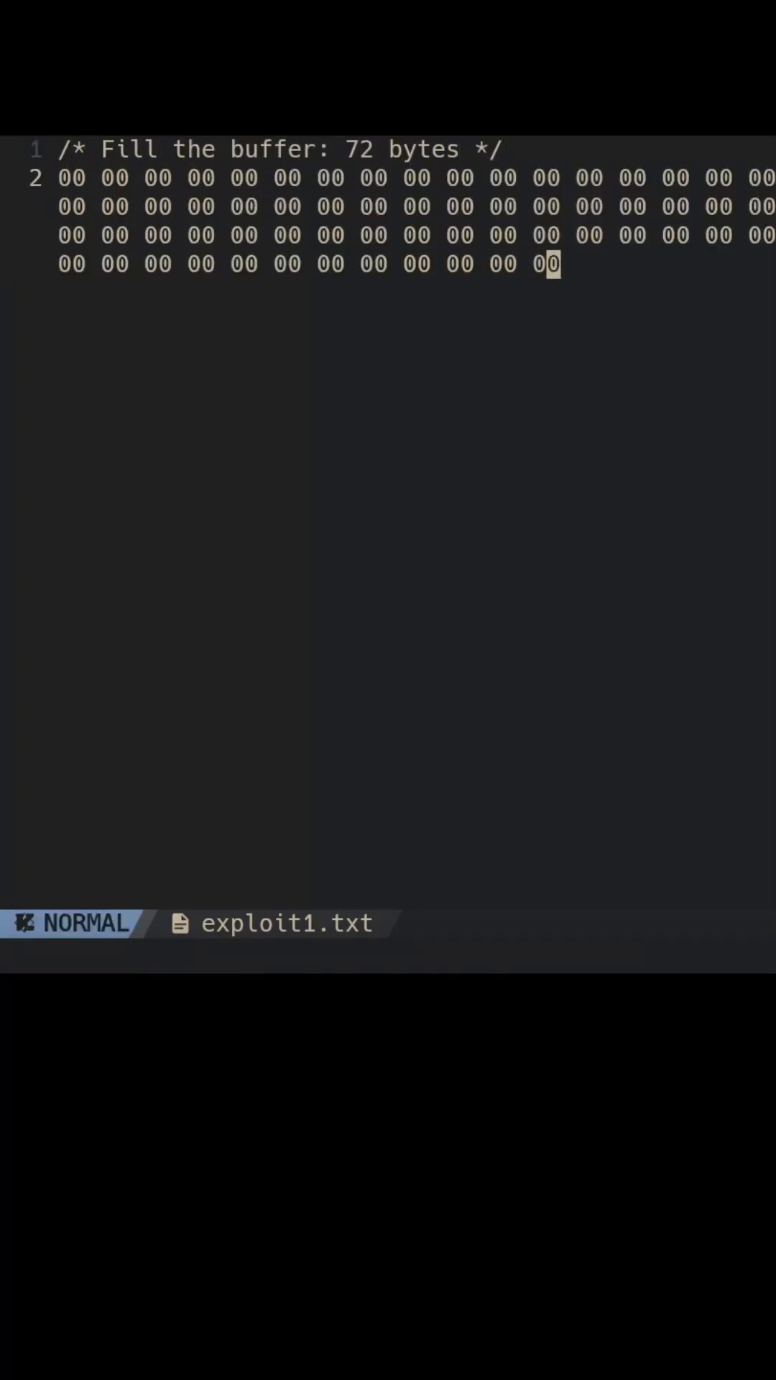
{"action": "type", "text": "/* Overwrite the return address */"}
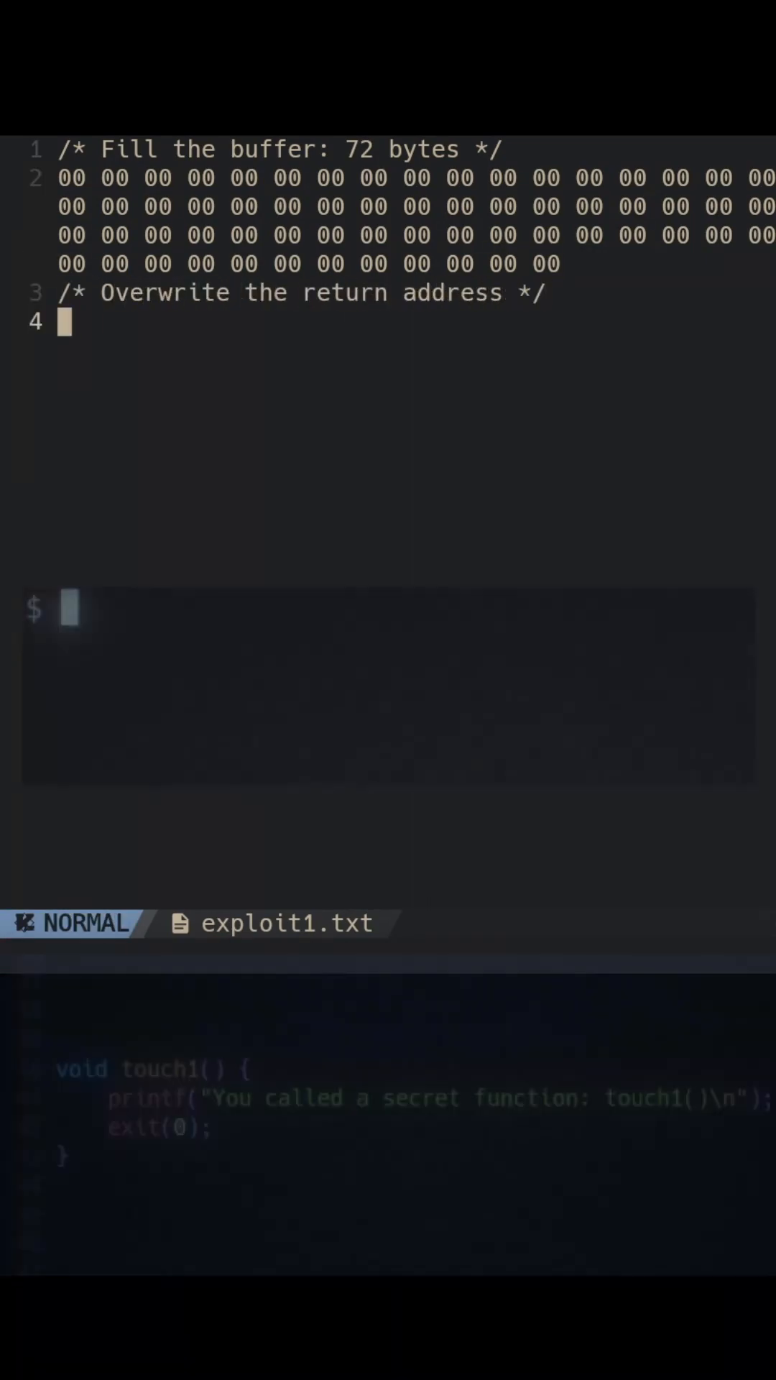
{"action": "type", "text": "objdump -d ctarget | grep touch1"}
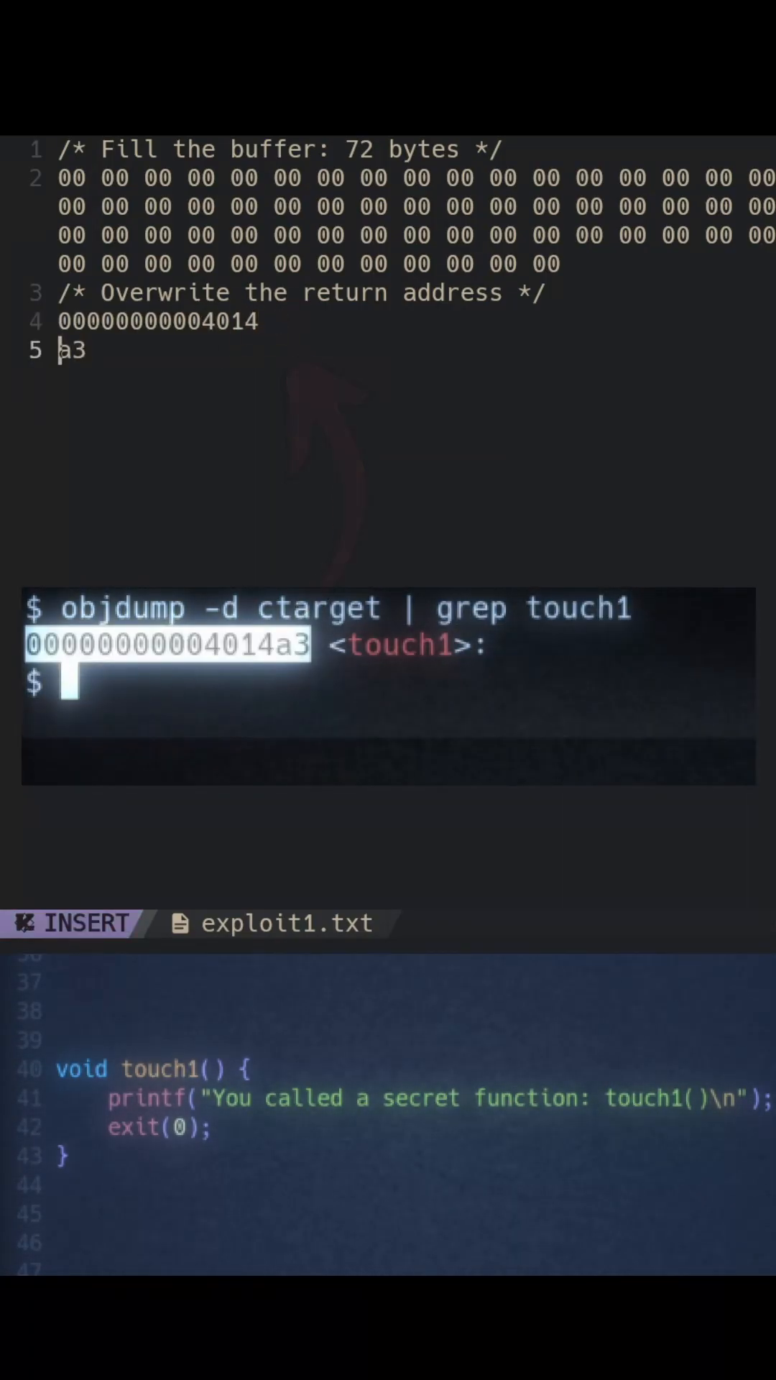
{"action": "key", "text": "Escape"}
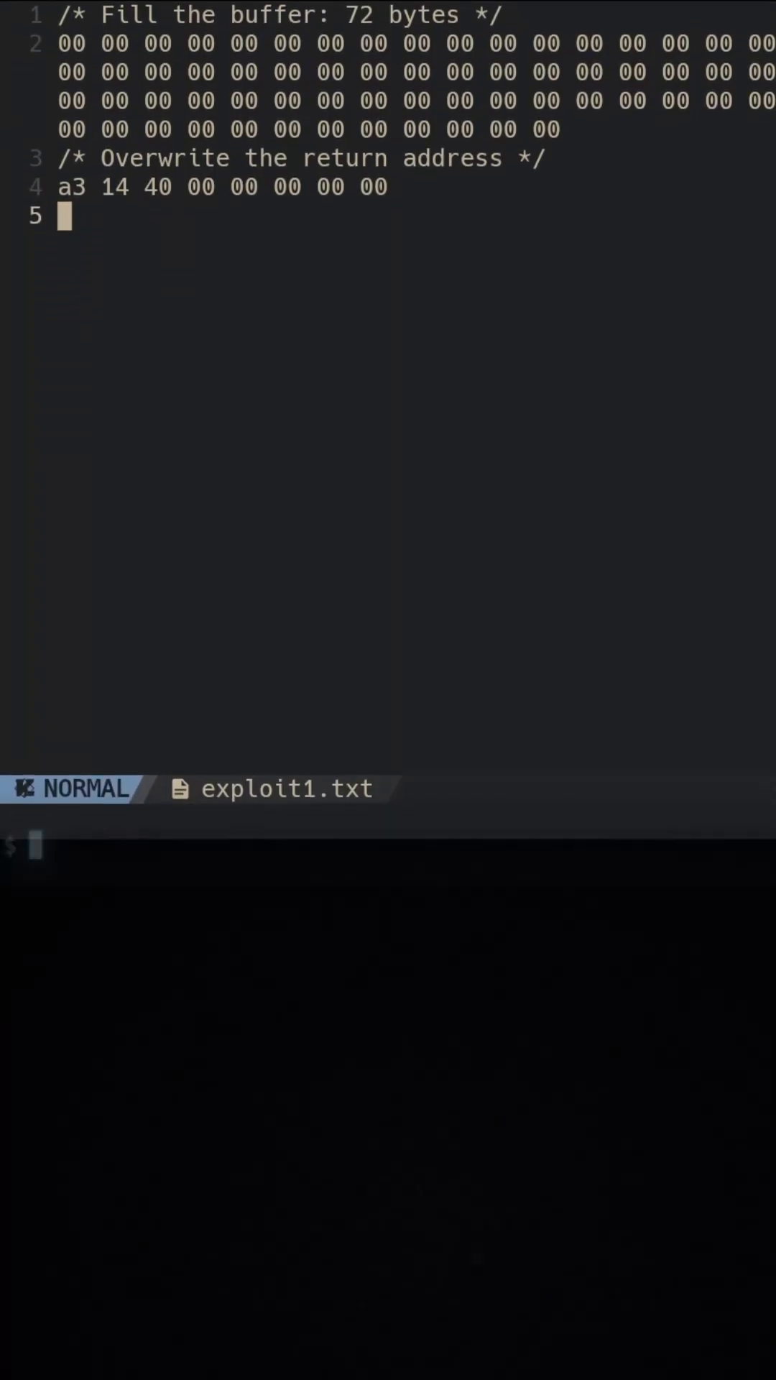
Convert exploit1.txt to exploit1.bin with hex2raw and run ./ctarget < exploit1.bin to call touch1
{"action": "type", "text": "./hex2raw < exploit1.txt >"}
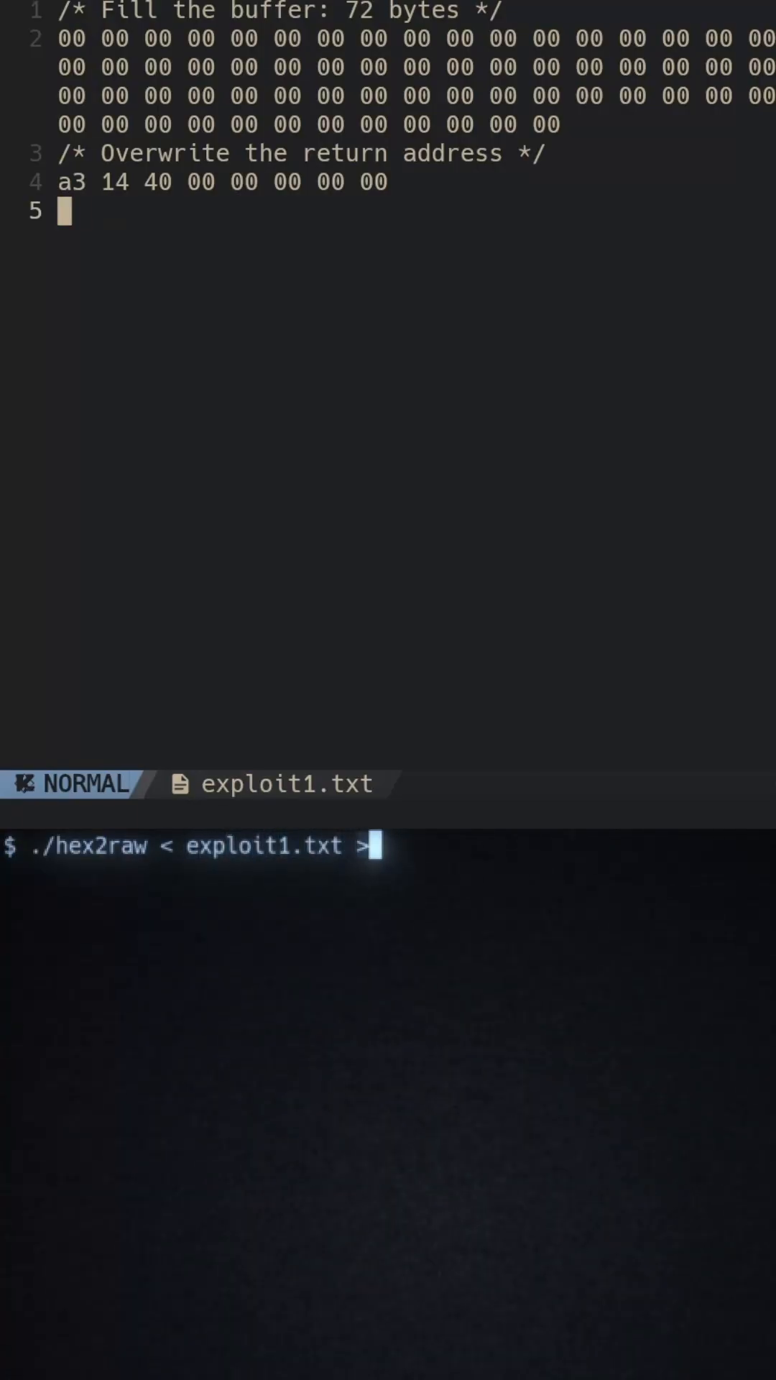
{"action": "type", "text": "exploit1.bin"}
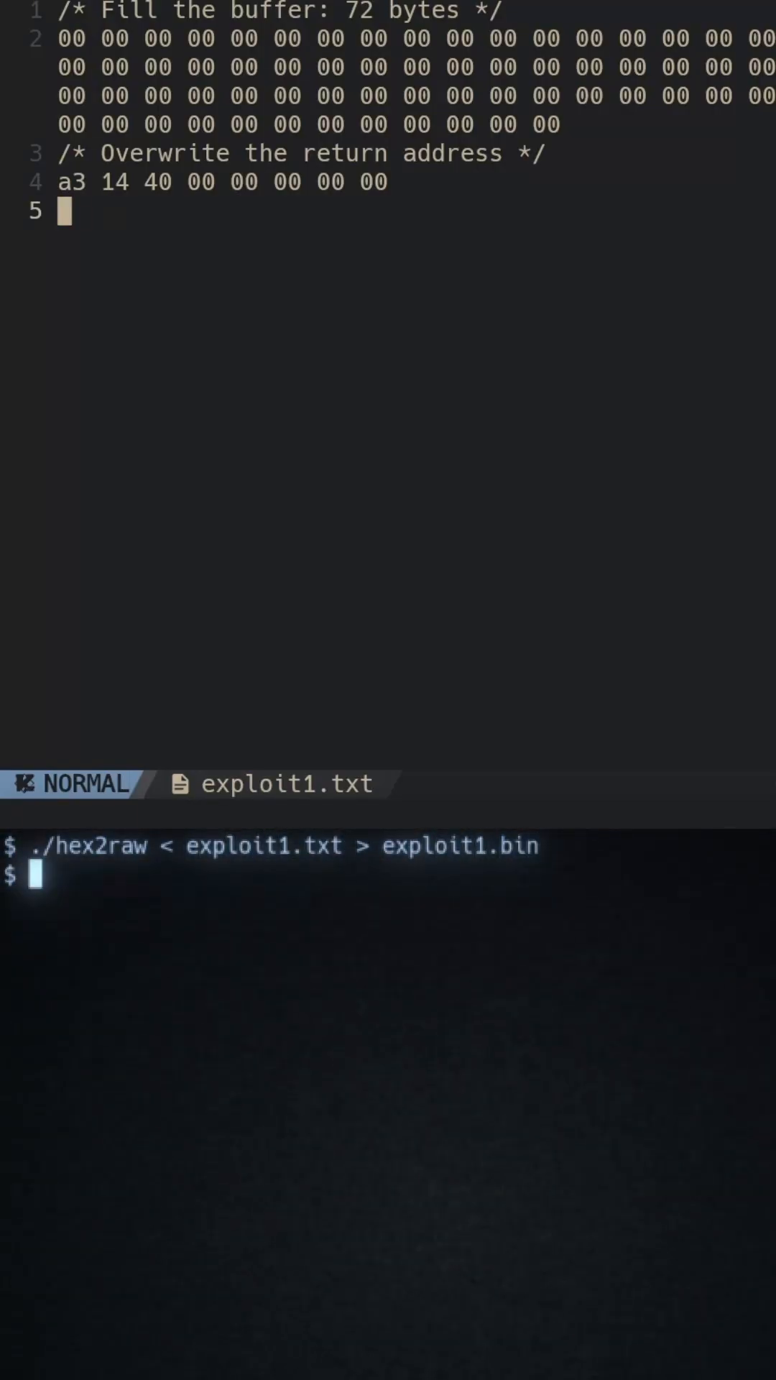
{"action": "type", "text": "./ctarget < exploit1.bin"}
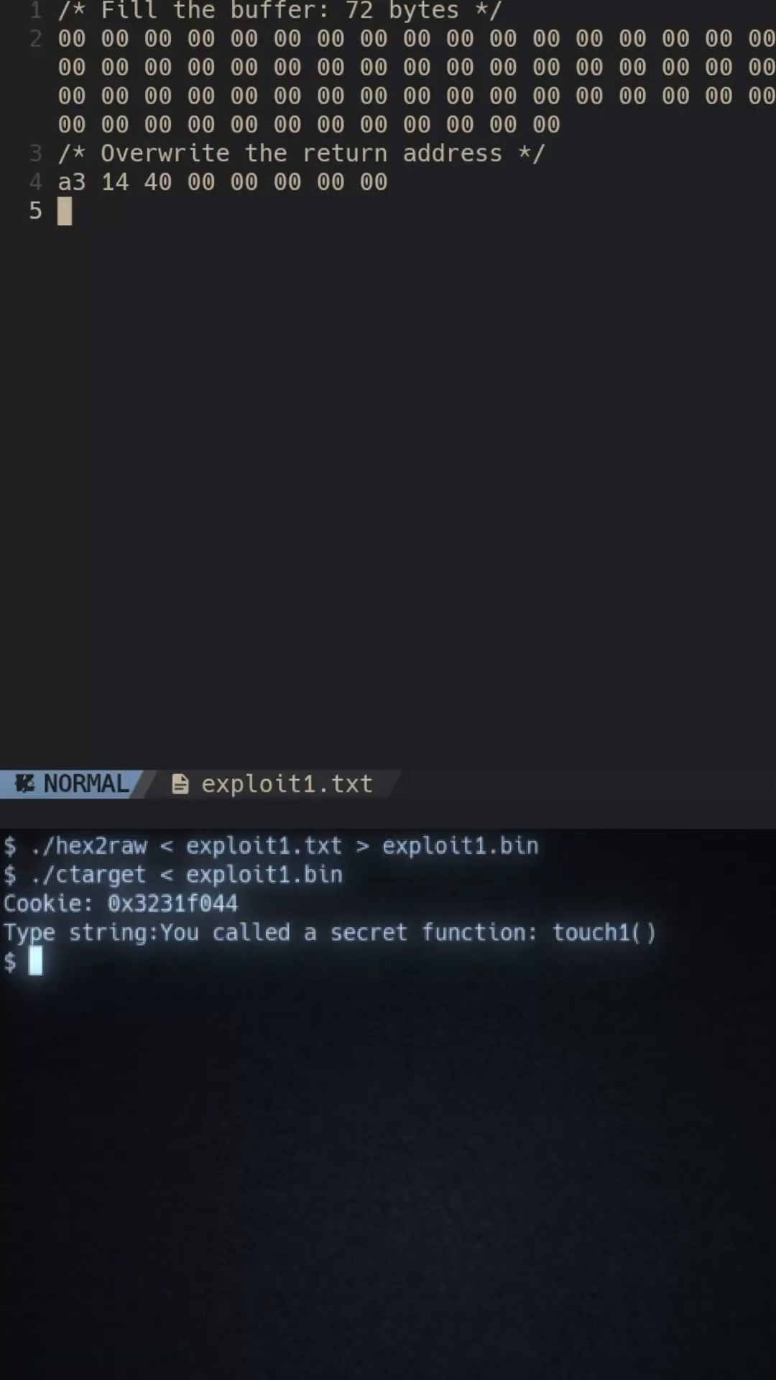